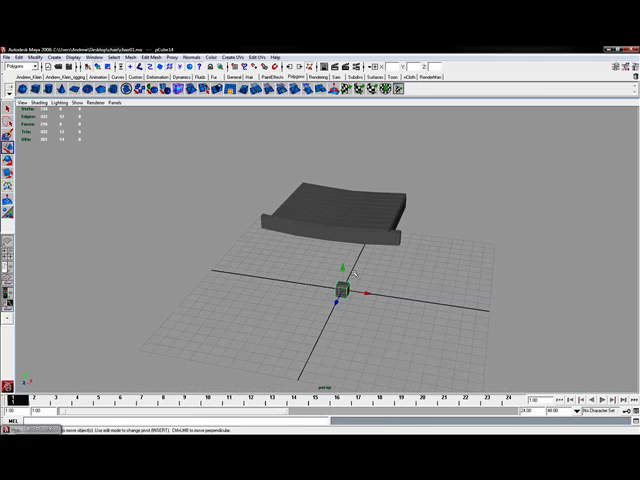
# - Shape a new cube into a tall thin post standing at the back edge of the seat
pyautogui.moveTo(350, 280); pyautogui.dragTo(360, 300)
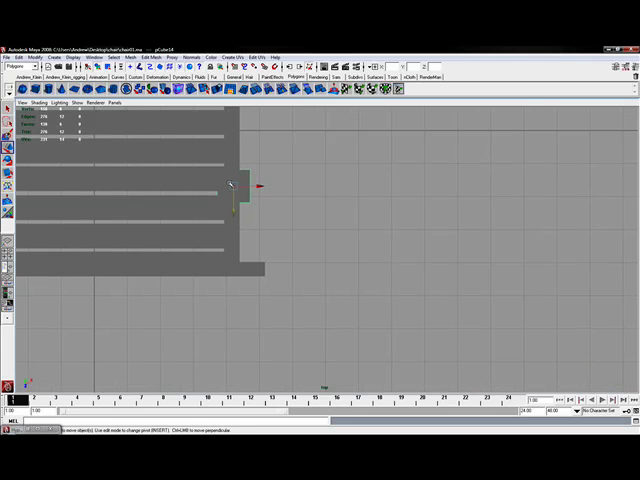
pyautogui.moveTo(240, 184); pyautogui.dragTo(258, 246)
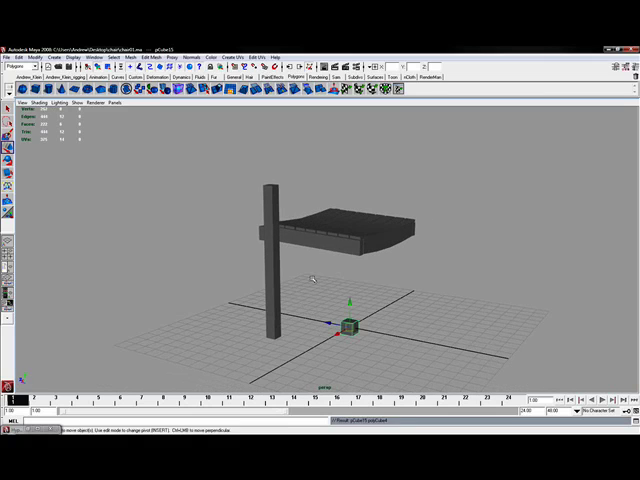
# - Switch to the side view to line the leg post up through the seat end
pyautogui.press('space')
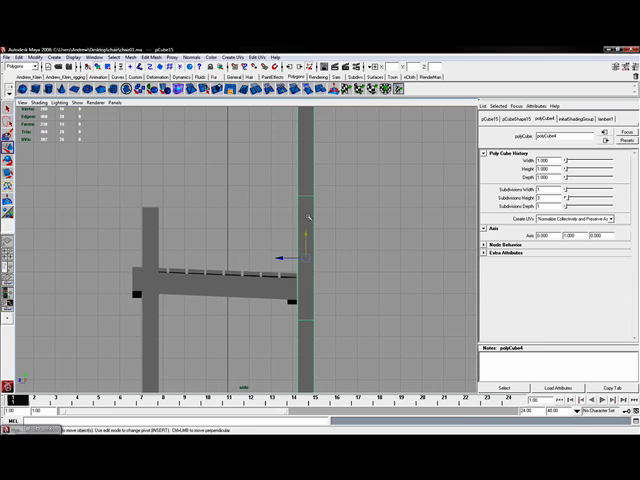
pyautogui.rightClick(308, 210)
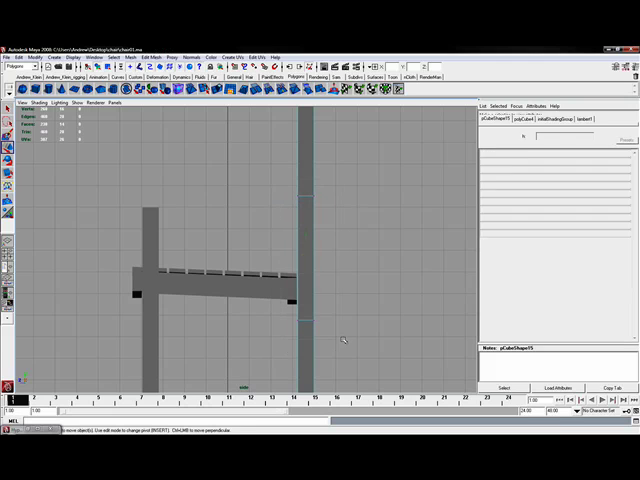
pyautogui.click(304, 256)
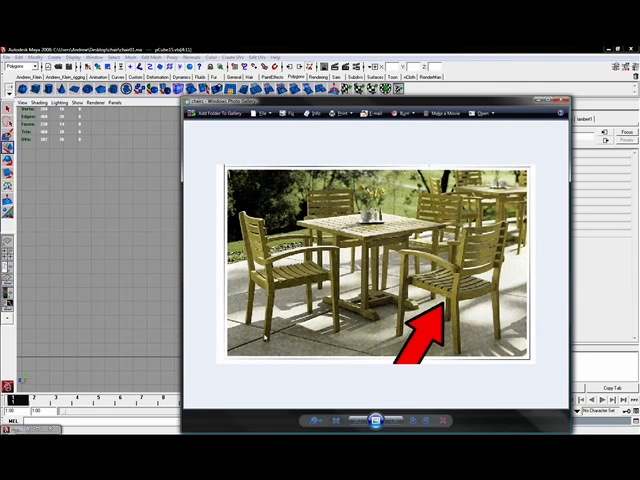
pyautogui.moveTo(296, 340)
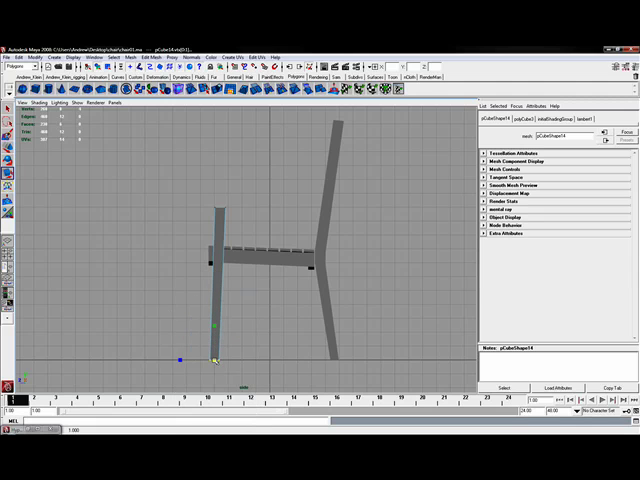
# - Return to the perspective view to check the leaning back post and front leg
pyautogui.press('space')
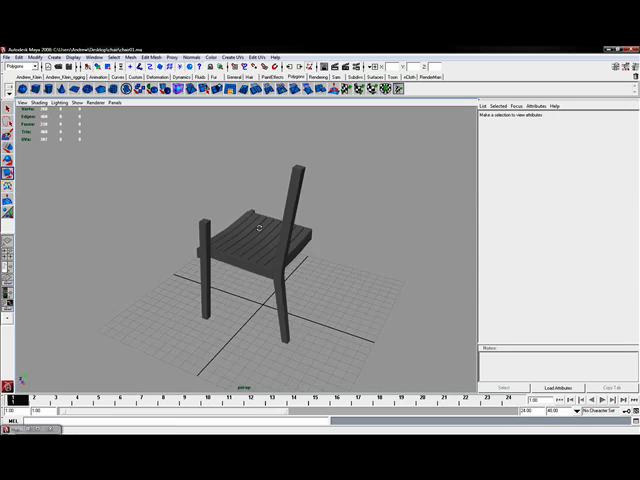
pyautogui.moveTo(270, 230); pyautogui.dragTo(344, 216)
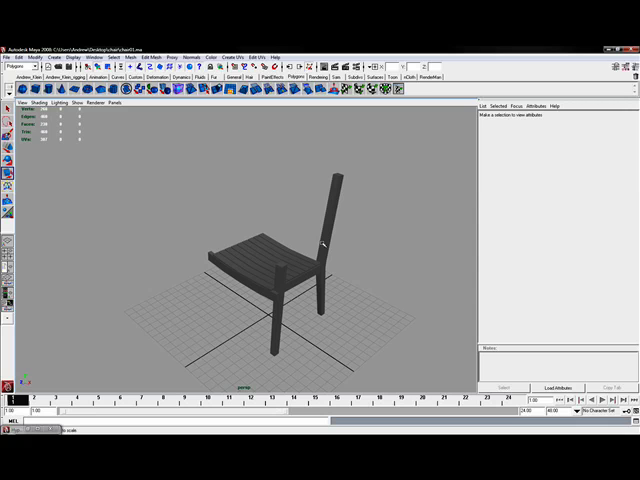
pyautogui.click(8, 42)
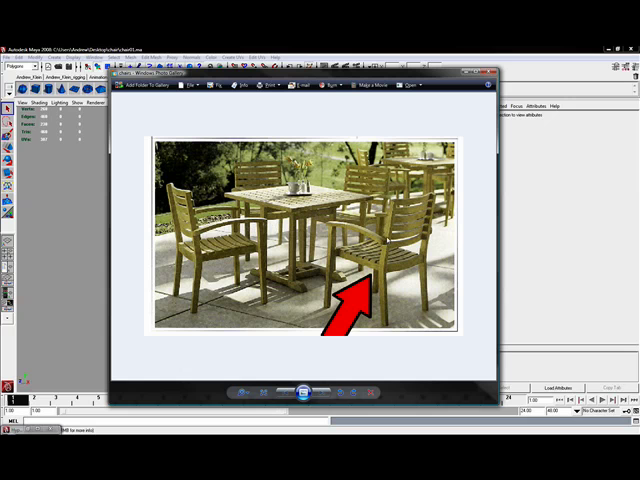
pyautogui.moveTo(420, 132)
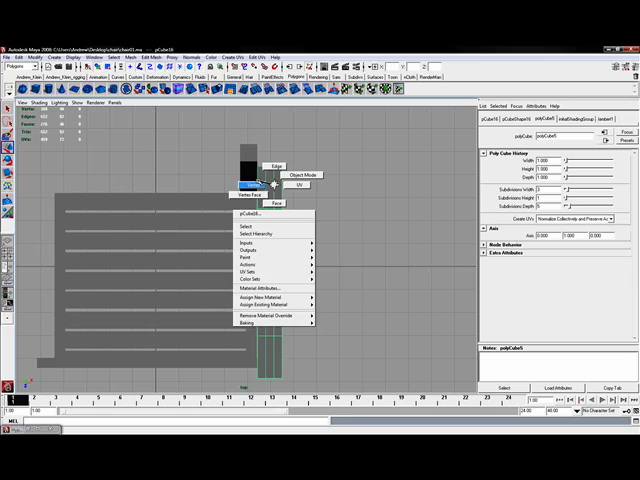
# - Select the small box piece beside the seat slats for component editing
pyautogui.click(268, 206)
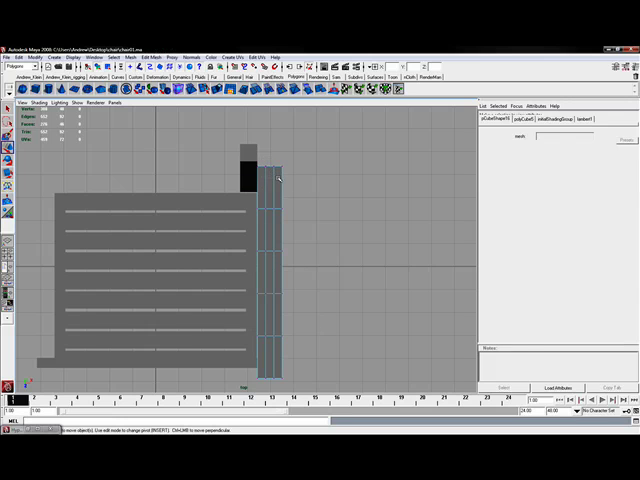
# - Pick the box's top faces to extrude them along the curve into the armrest
pyautogui.click(272, 180)
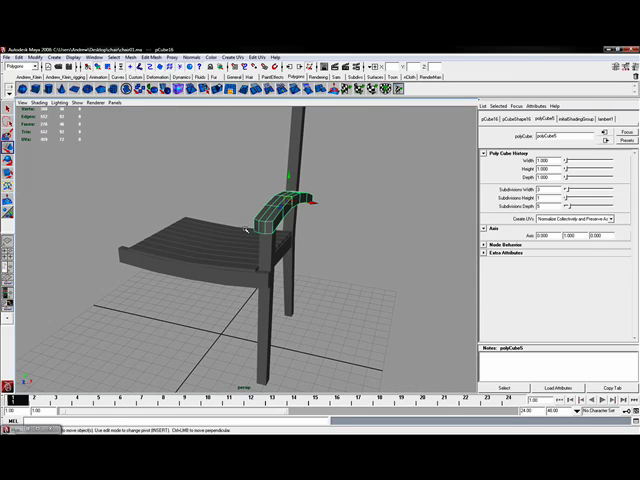
pyautogui.moveTo(350, 262)
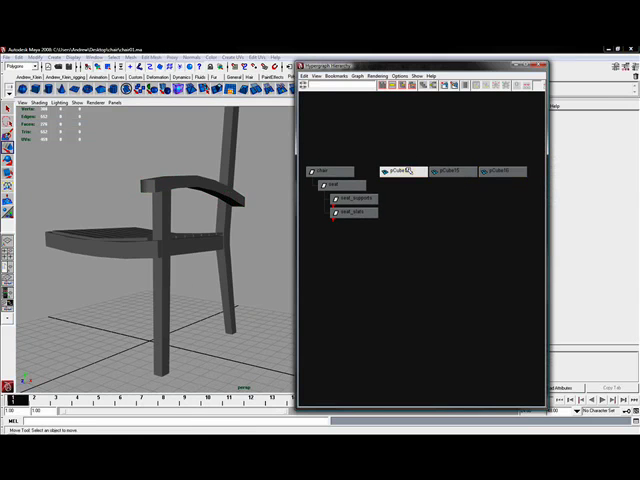
# - Rename the front leg and armrest nodes in the Hypergraph with descriptive names
pyautogui.click(448, 172)
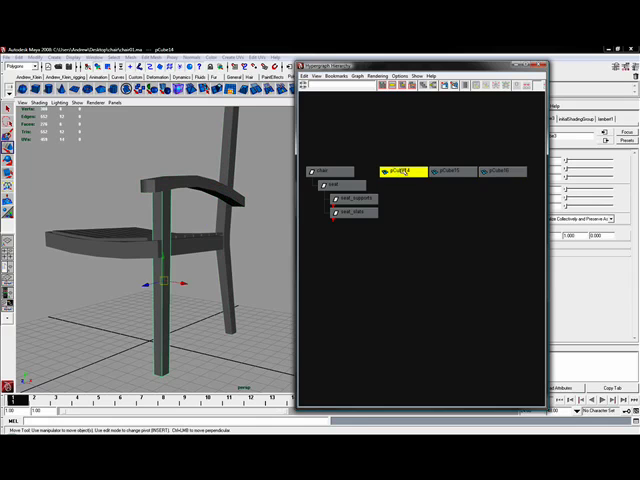
pyautogui.rightClick(410, 176)
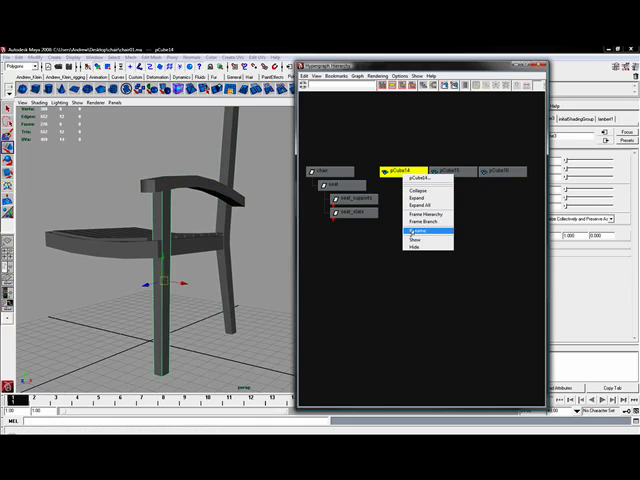
pyautogui.click(424, 224)
pyautogui.write('frontleg')
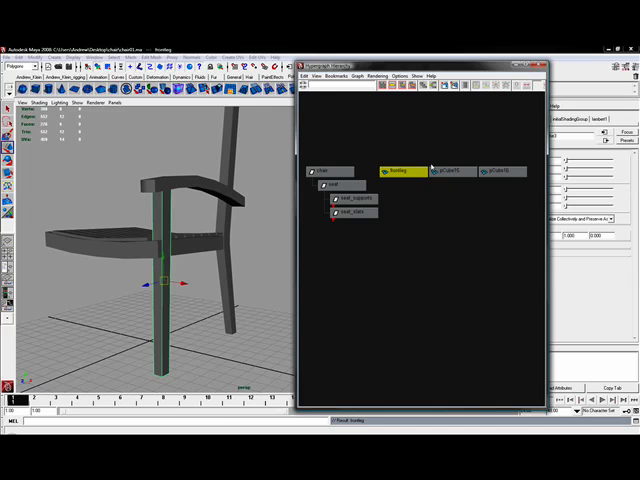
pyautogui.click(456, 172)
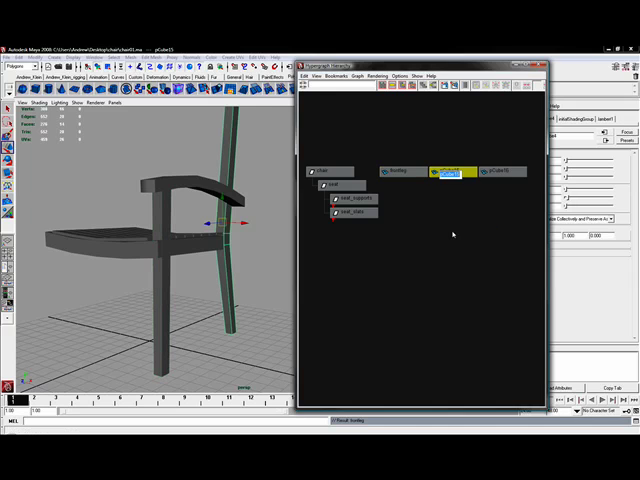
pyautogui.doubleClick(436, 172)
pyautogui.write('backleg')
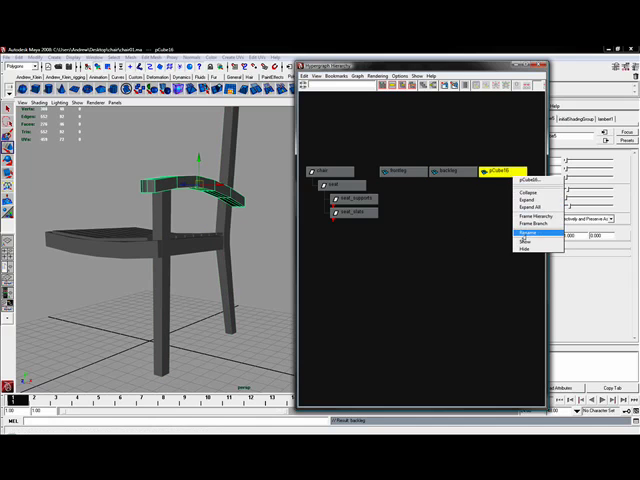
pyautogui.click(520, 228)
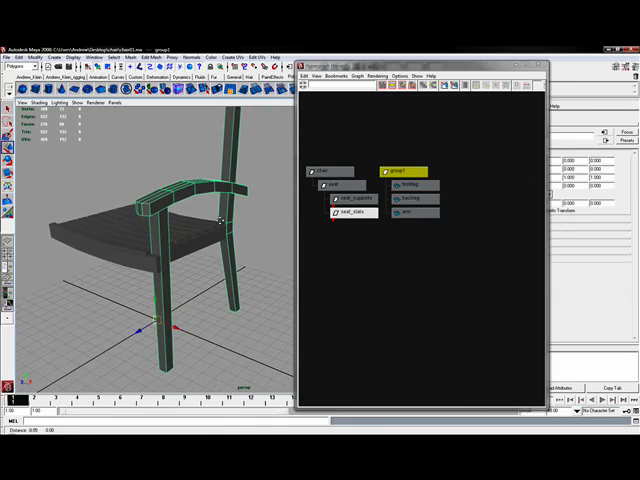
# - Rename the new side group node and bring up the Edit commands to duplicate it
pyautogui.rightClick(400, 168)
pyautogui.write('Llegs')
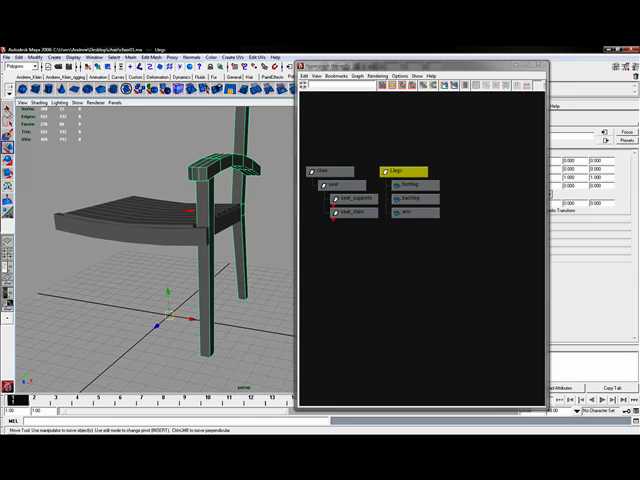
pyautogui.click(32, 56)
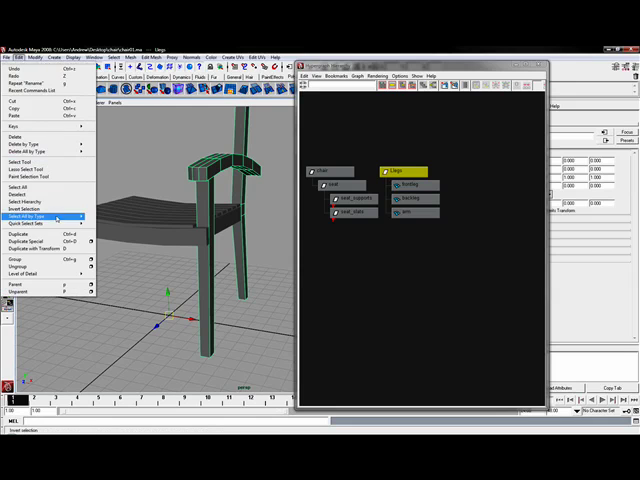